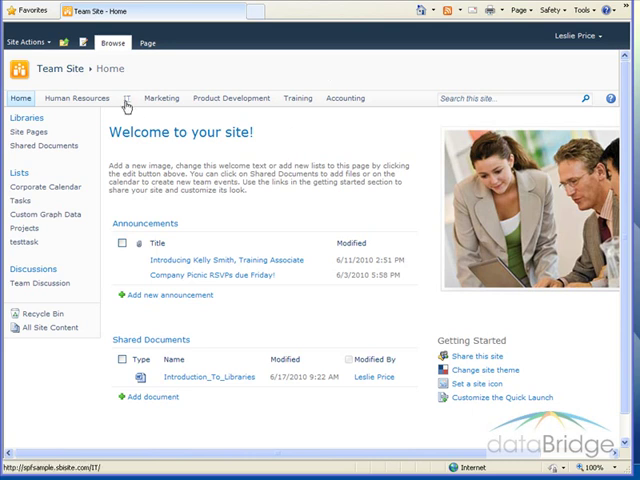
Switch from the Team Site home page to the IT subsite via the top navigation.
click(128, 98)
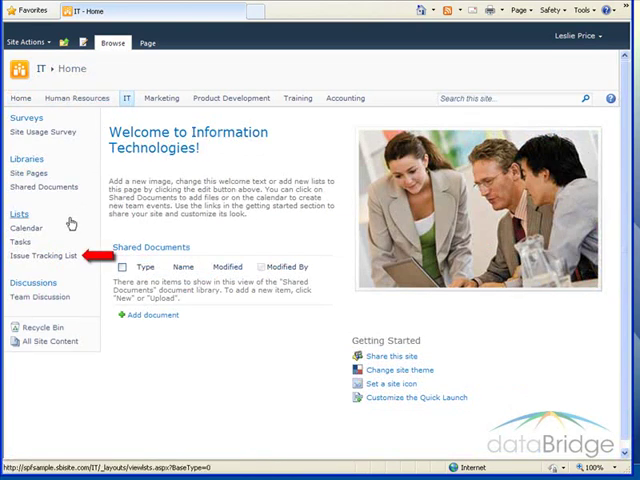
Open the IT site's Issue Tracking List to see its three issues in All Issues.
click(44, 255)
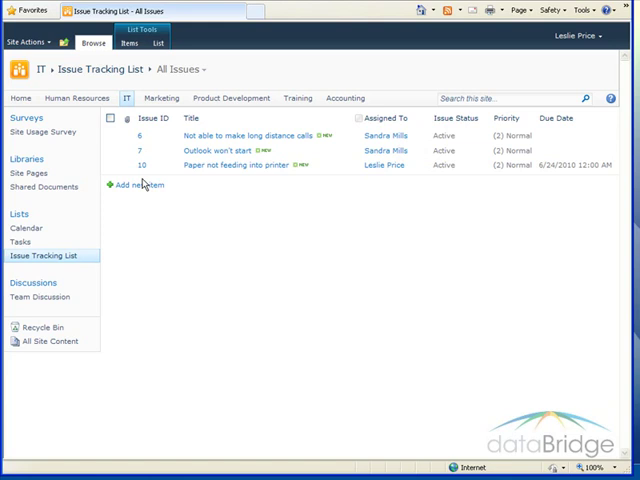
mouse_move(272, 200)
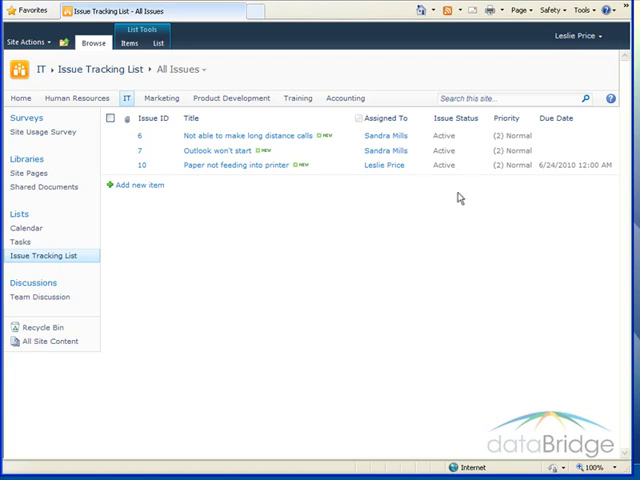
mouse_move(507, 182)
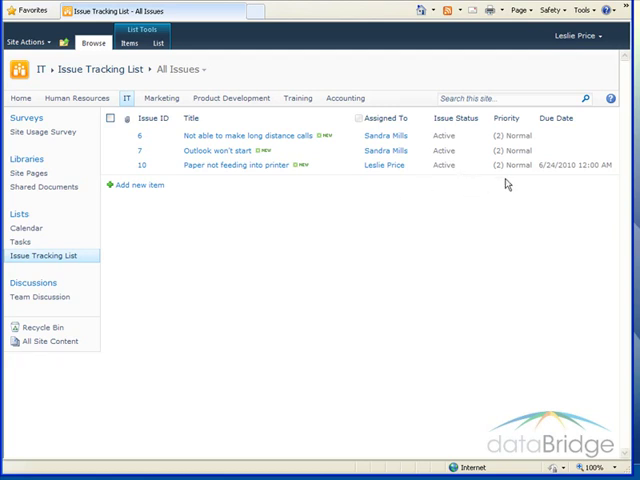
mouse_move(584, 181)
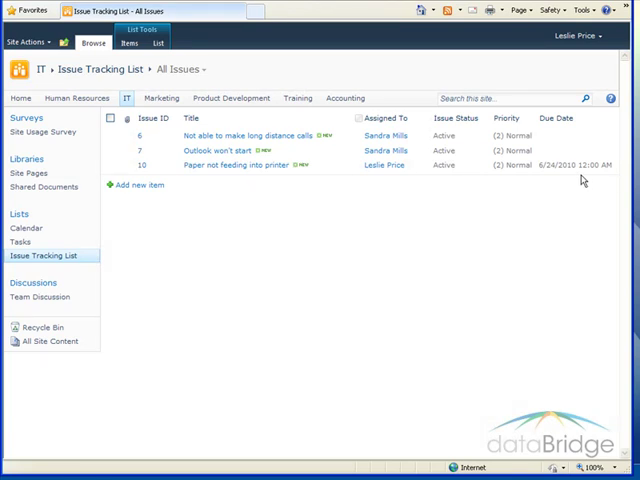
mouse_move(197, 165)
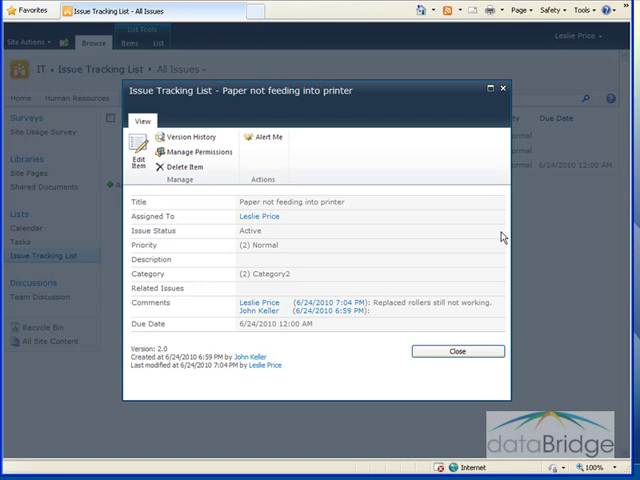
mouse_move(448, 237)
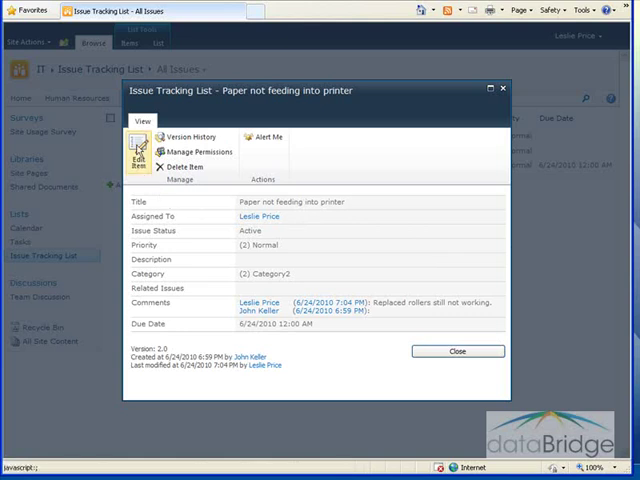
Edit the printer issue, add the comment 'Send the printer out for service.', and save.
click(137, 148)
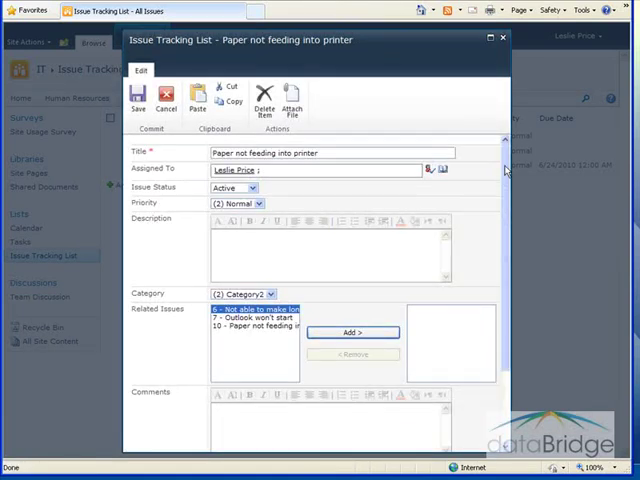
scroll(down, 3)
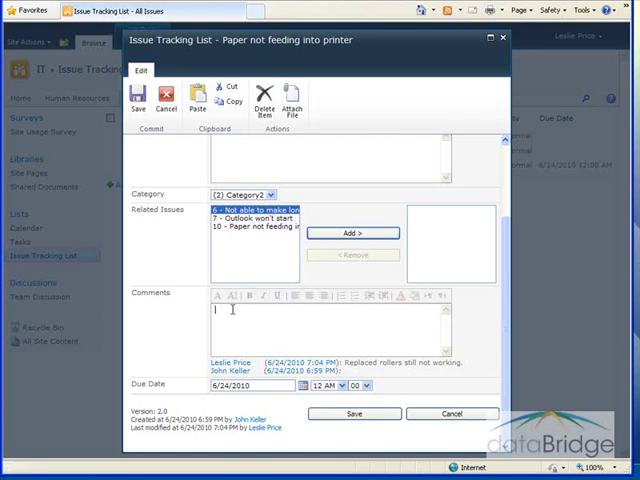
click(250, 310)
text(Send the printer out for service.)
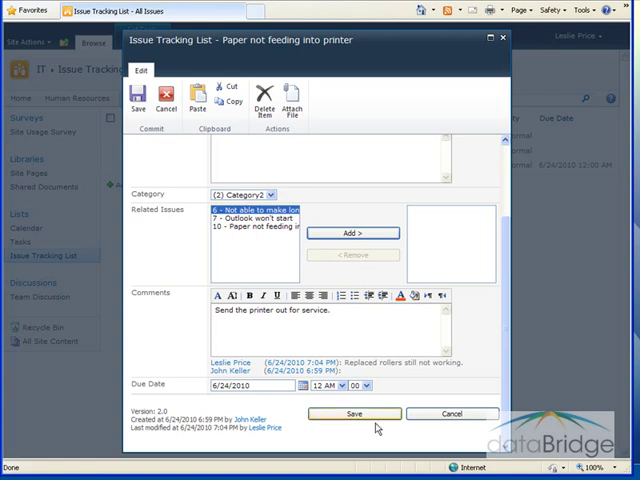
click(352, 413)
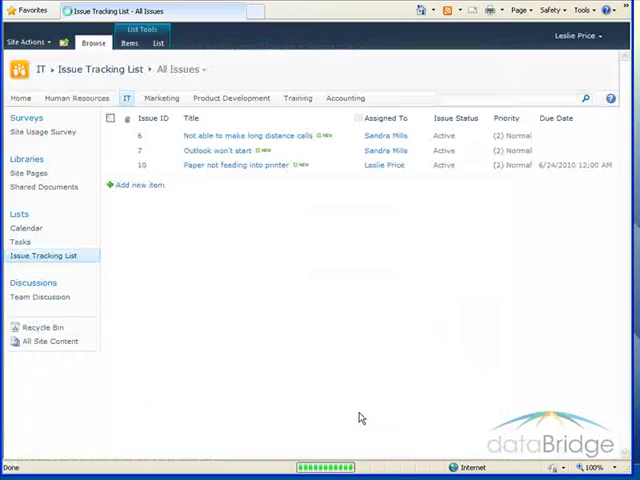
click(240, 165)
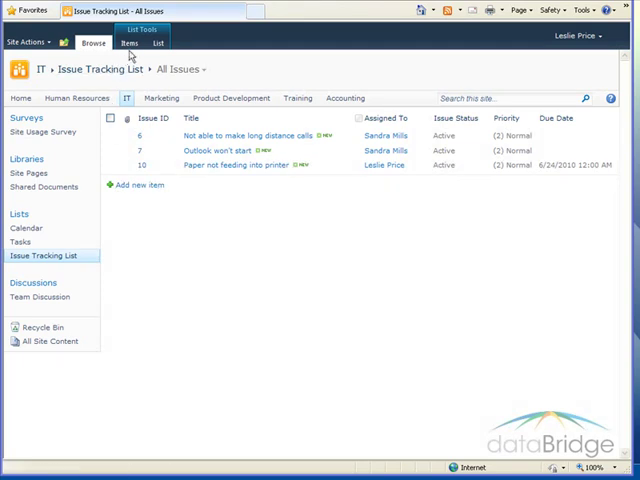
click(129, 43)
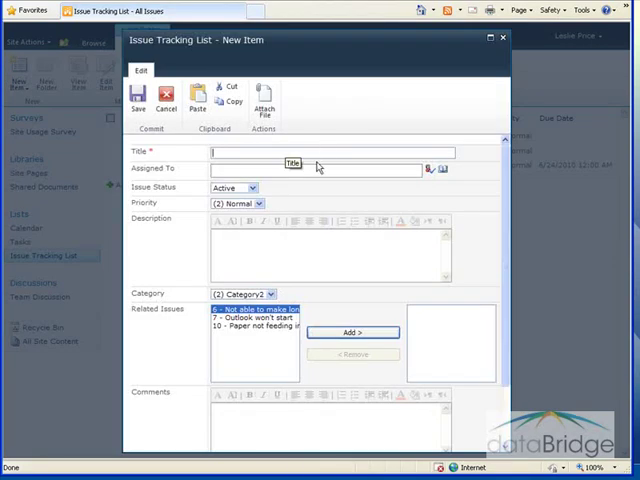
text(Printer not pulling paper in from tray)
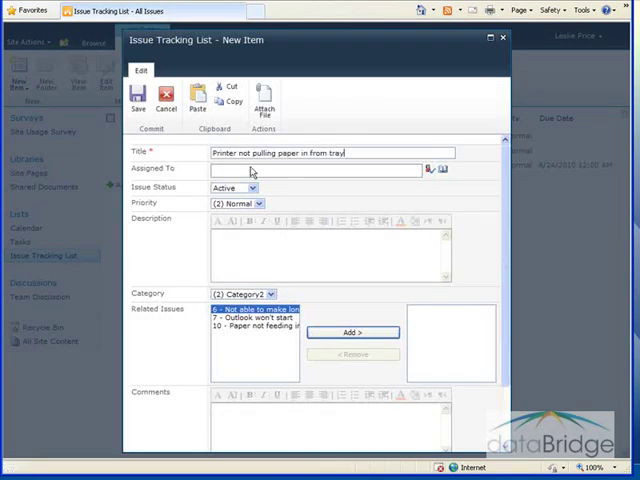
mouse_move(305, 168)
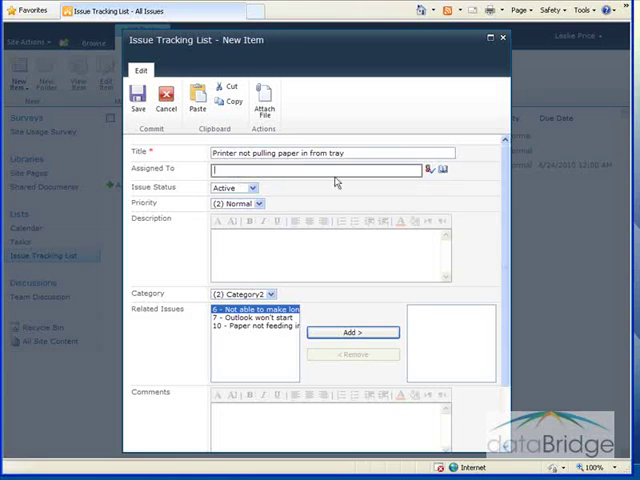
text(Sandra Mills ;)
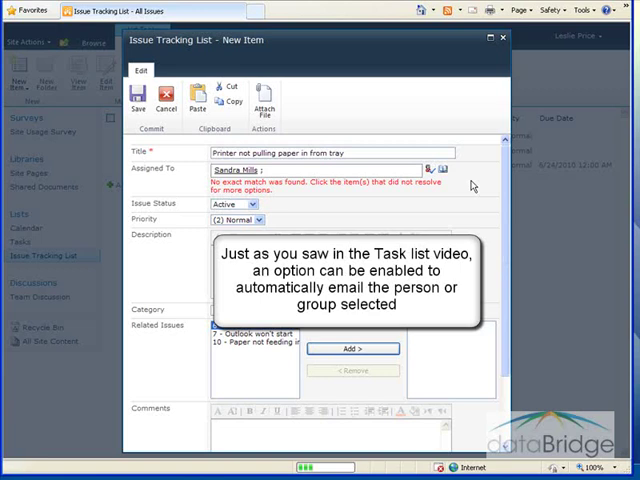
click(258, 204)
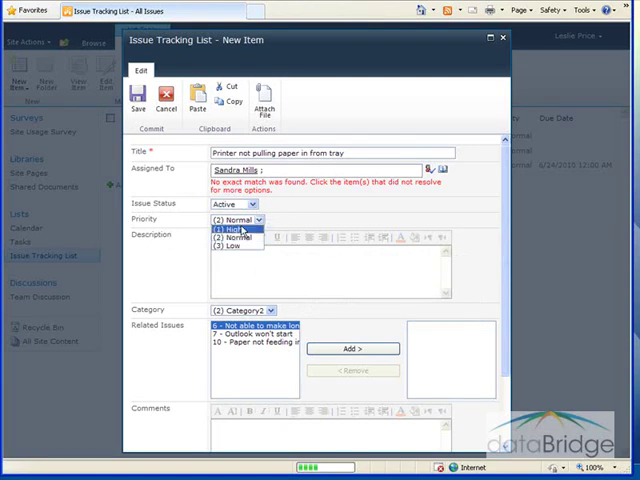
click(238, 227)
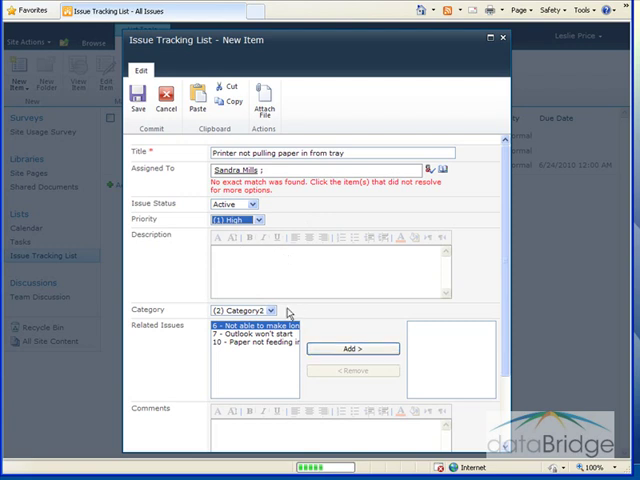
click(287, 309)
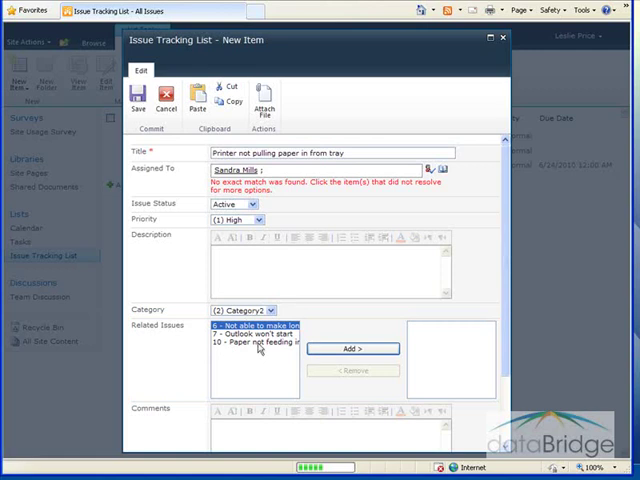
Add issue 10 as a related issue of the new printer issue and save it.
click(252, 347)
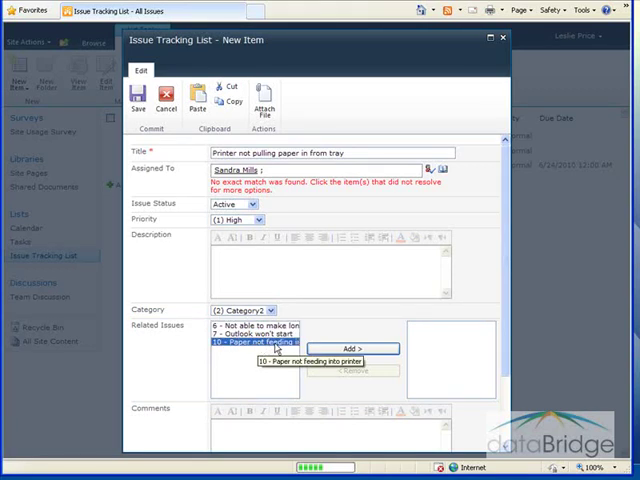
click(352, 348)
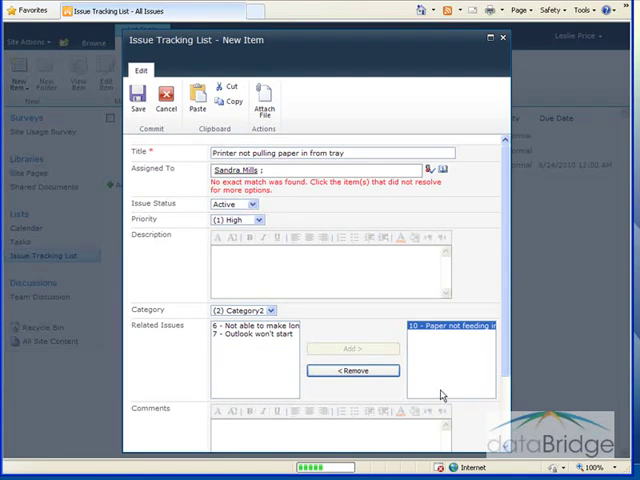
mouse_move(507, 227)
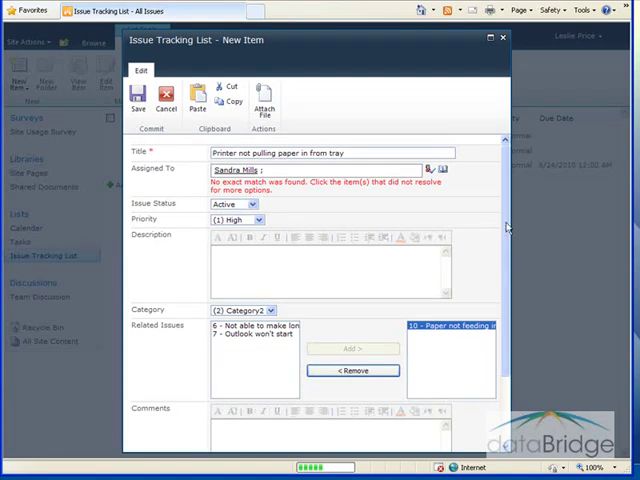
scroll(down, 3)
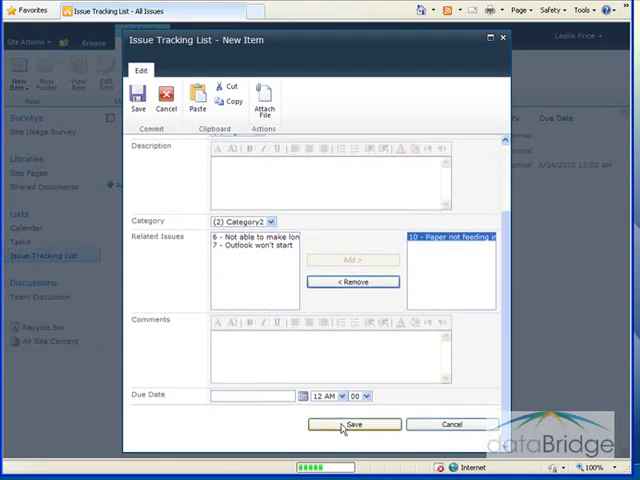
click(354, 424)
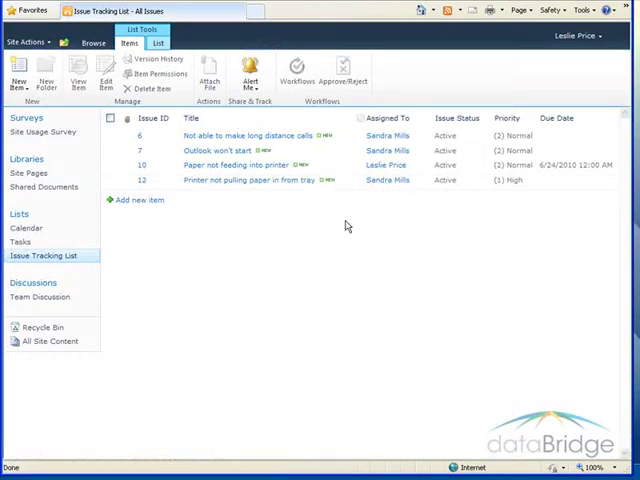
click(251, 180)
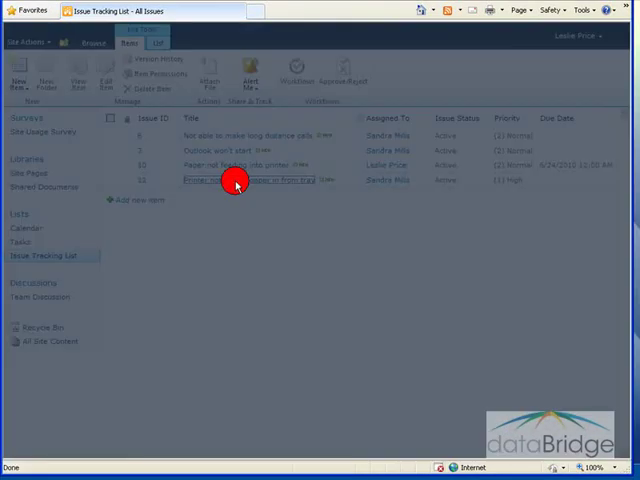
click(240, 180)
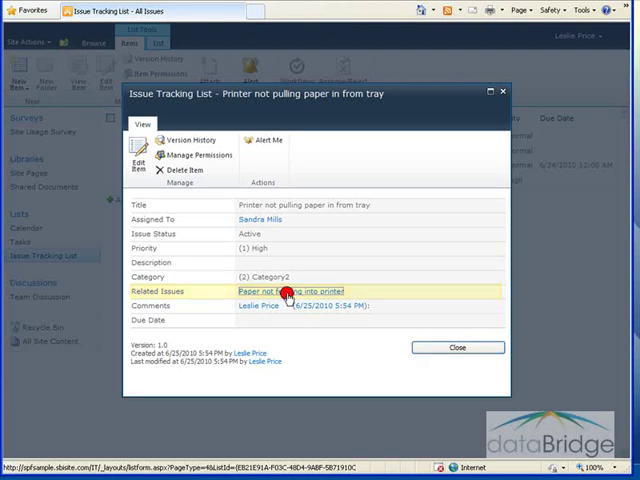
click(287, 291)
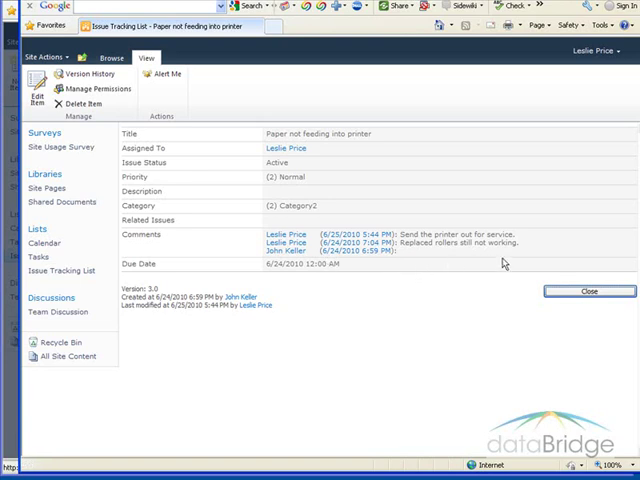
click(589, 291)
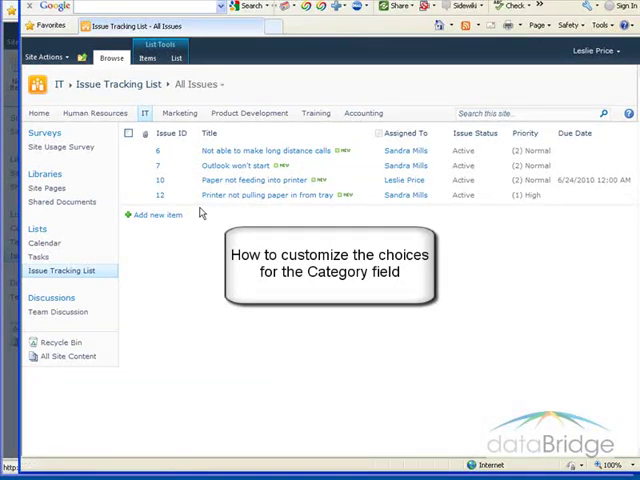
Open the Issue Tracking List's List Settings and scroll to its Columns section.
click(148, 57)
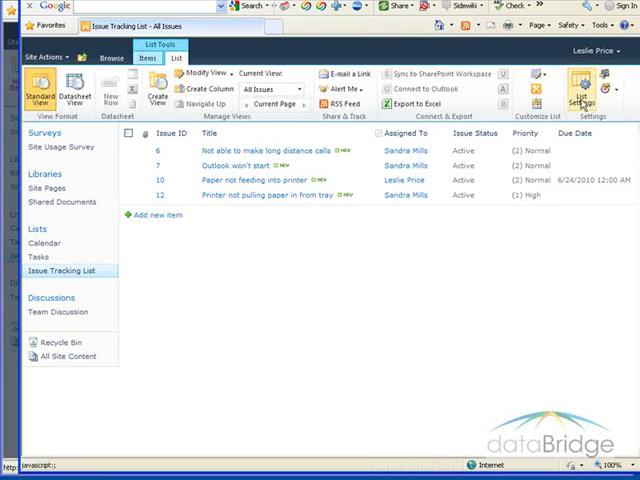
click(581, 88)
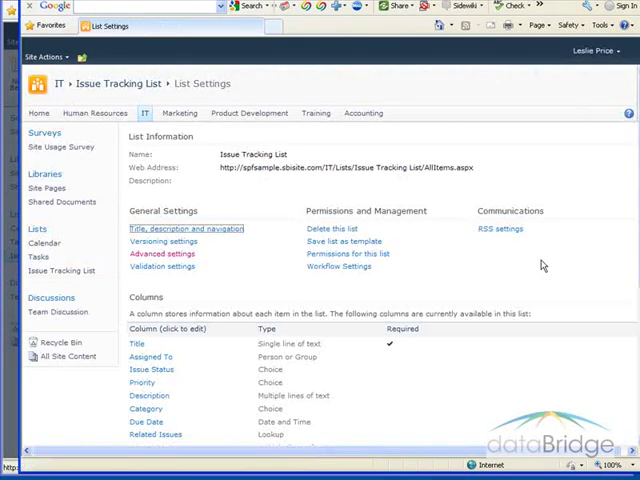
scroll(down, 3)
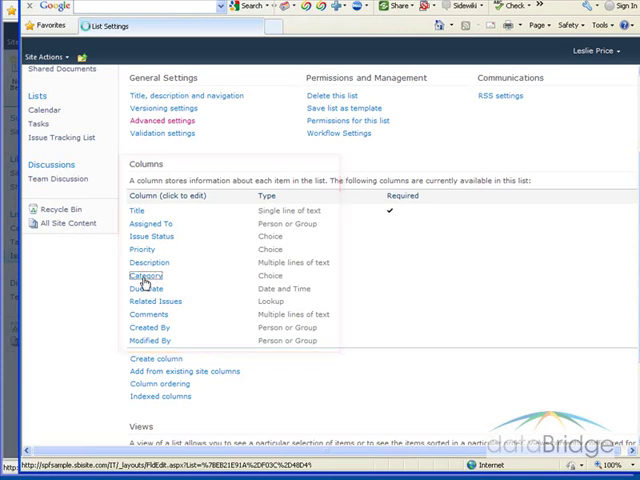
Edit the Category column's choices to Software, Hardware and Phone, then confirm with OK.
click(145, 274)
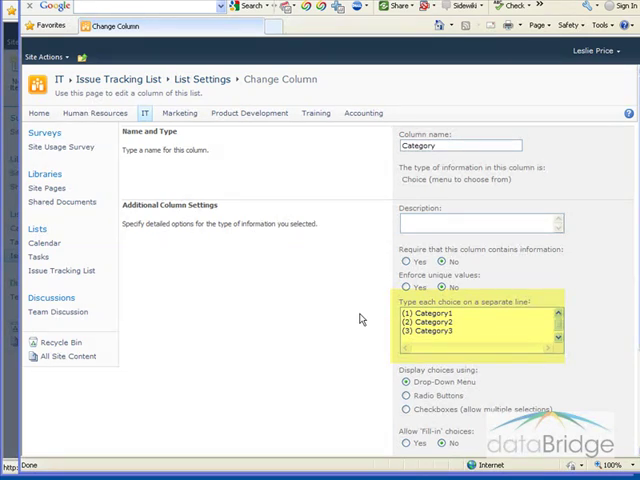
text(Software)
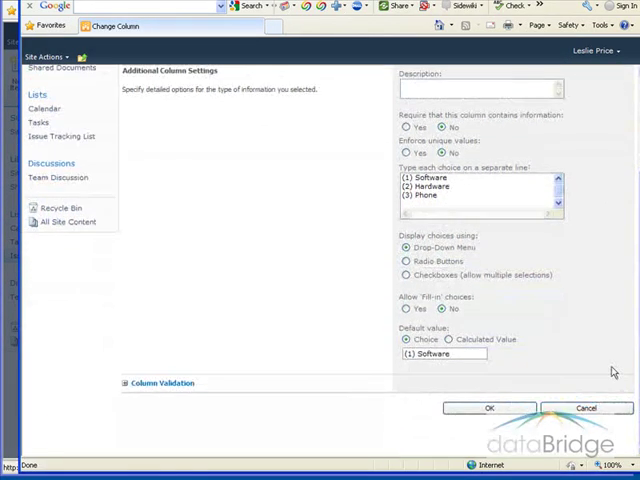
click(489, 407)
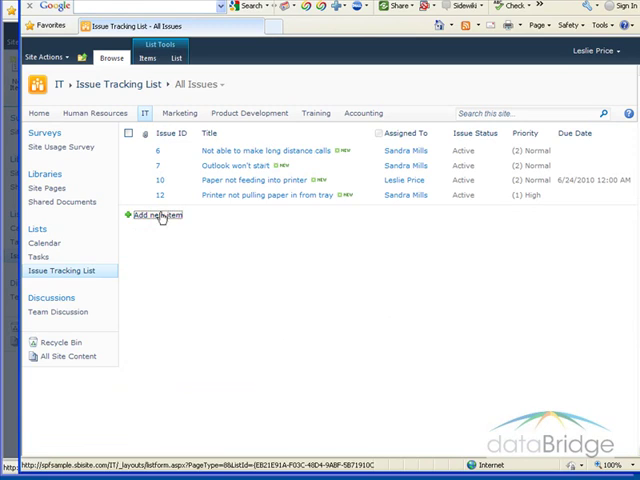
Start a new issue and check its Category dropdown offers Software, Hardware and Phone.
click(157, 214)
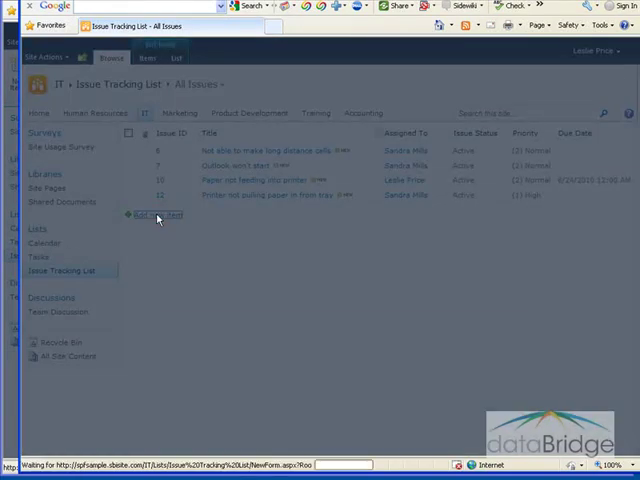
click(155, 214)
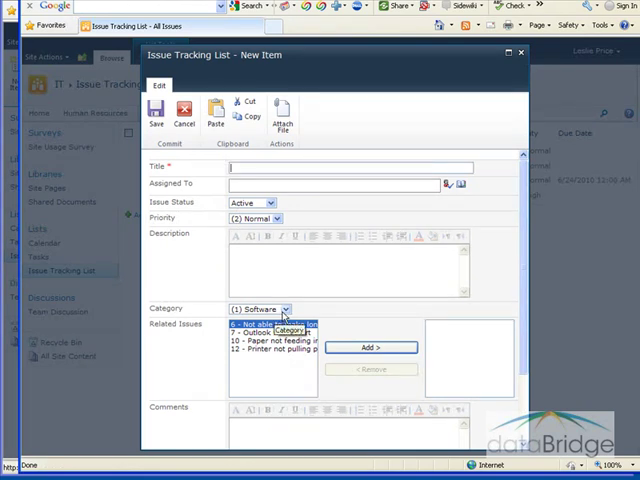
click(287, 308)
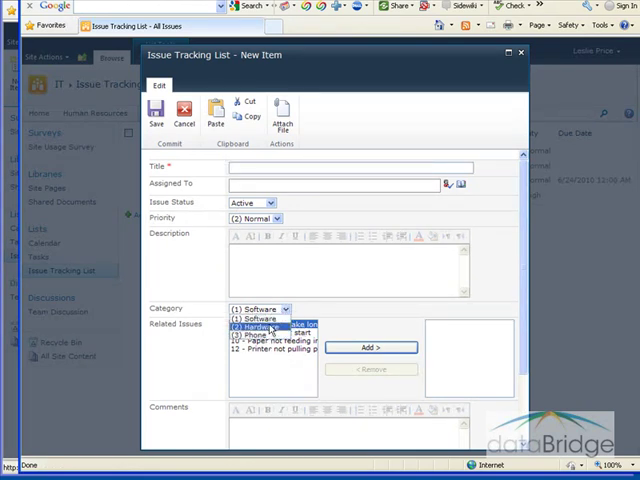